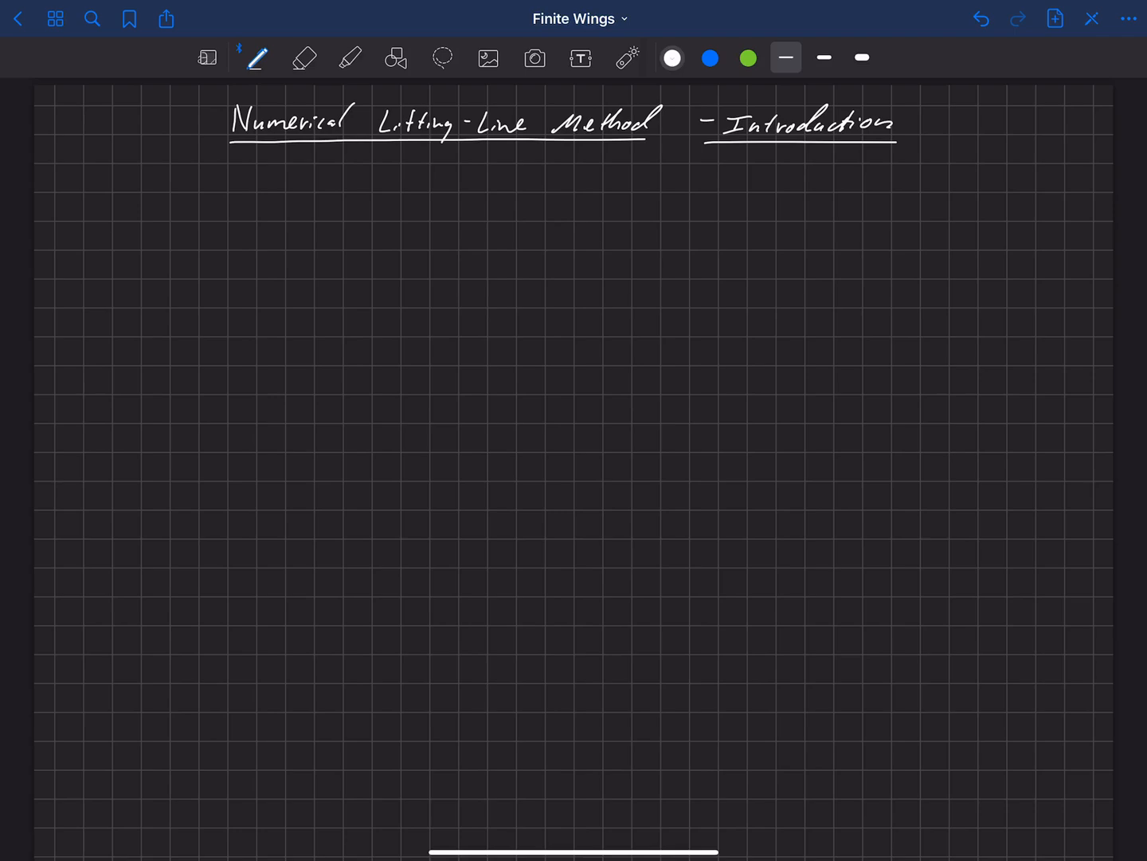
Handwrite 'Classical:' with the bullets '-no sweep' and '-no dihedral' beneath the title
{"action": "left_click_drag", "start_coordinate": [146, 208], "coordinate": [216, 208]}
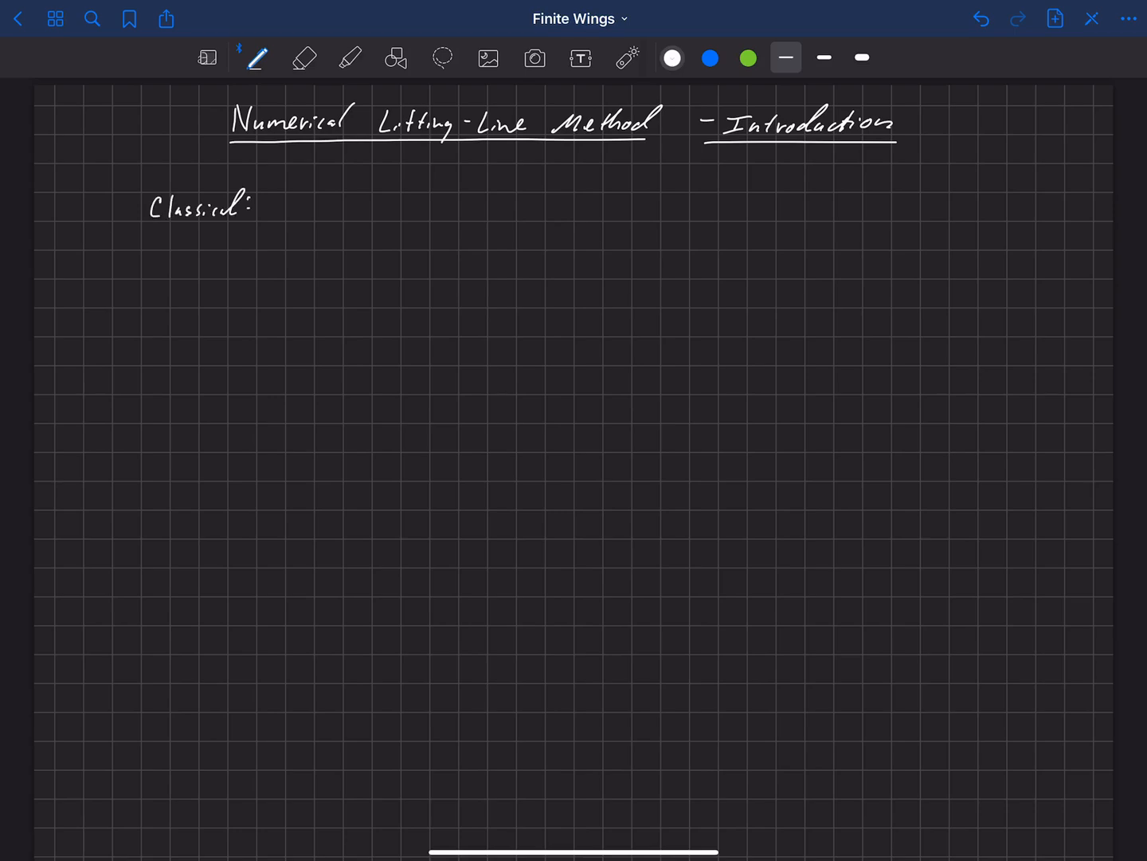
{"action": "type", "text": "-no sweep"}
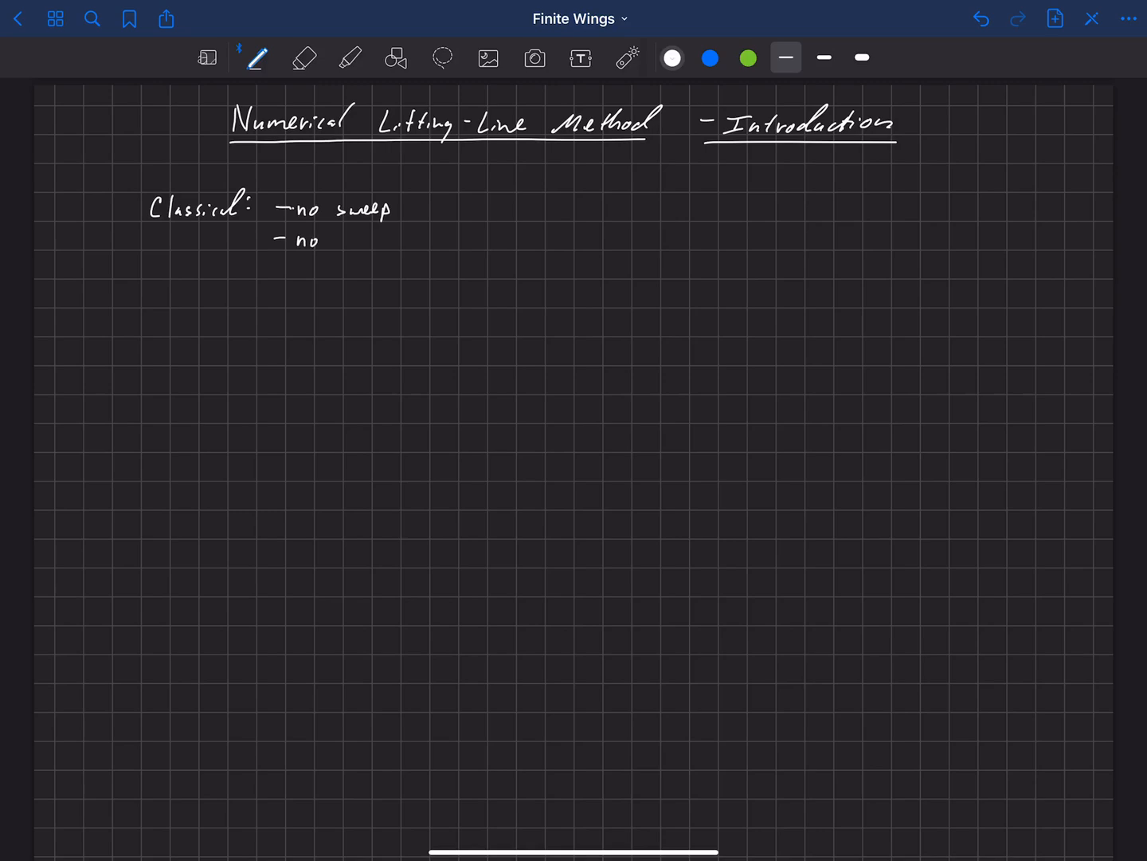
{"action": "type", "text": "dih"}
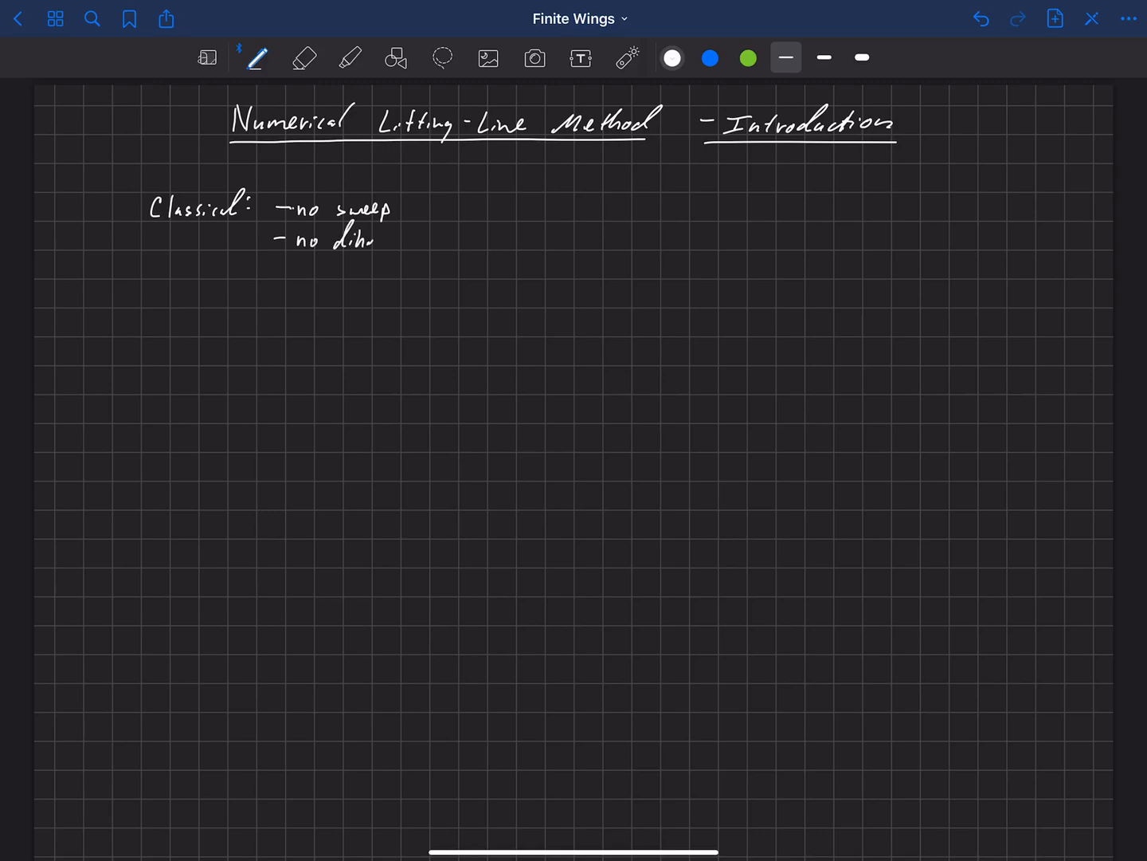
{"action": "left_click_drag", "start_coordinate": [366, 239], "coordinate": [422, 239]}
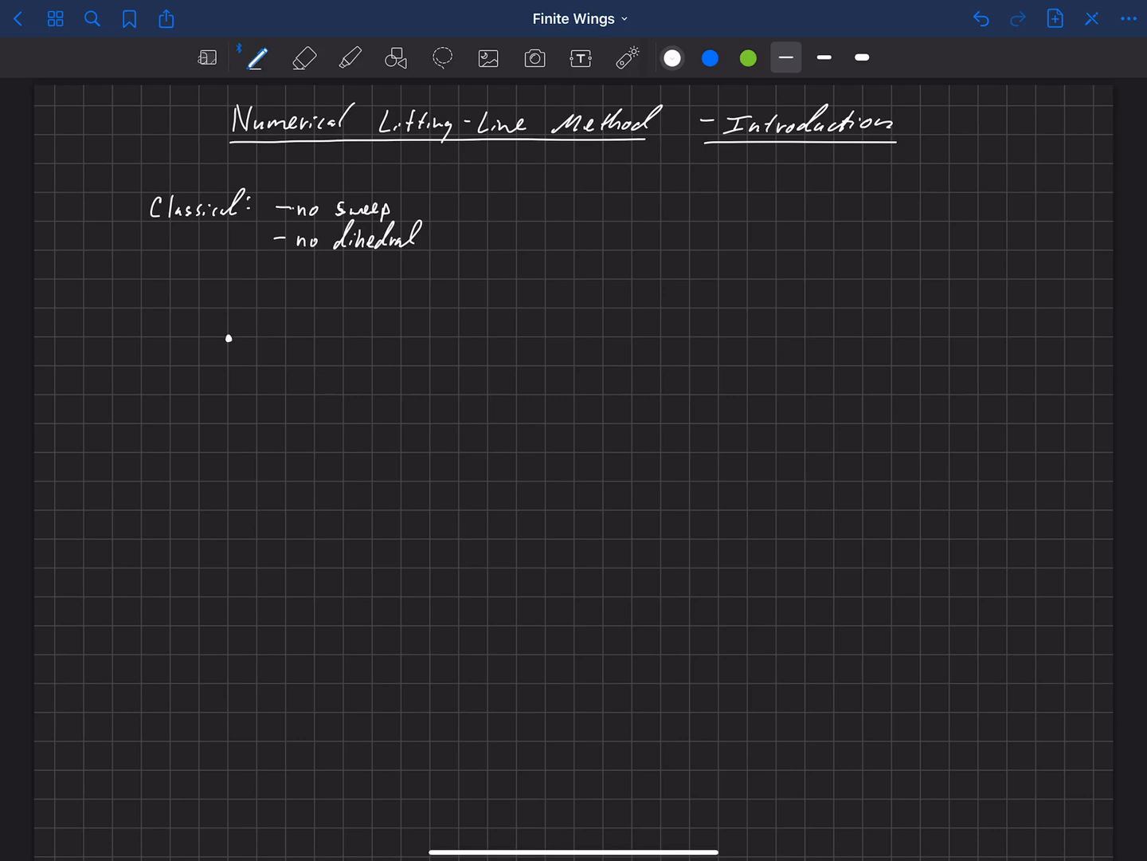
Sketch a small angle symbol and label it 'dihedral angle'
{"action": "left_click_drag", "start_coordinate": [230, 338], "coordinate": [255, 333]}
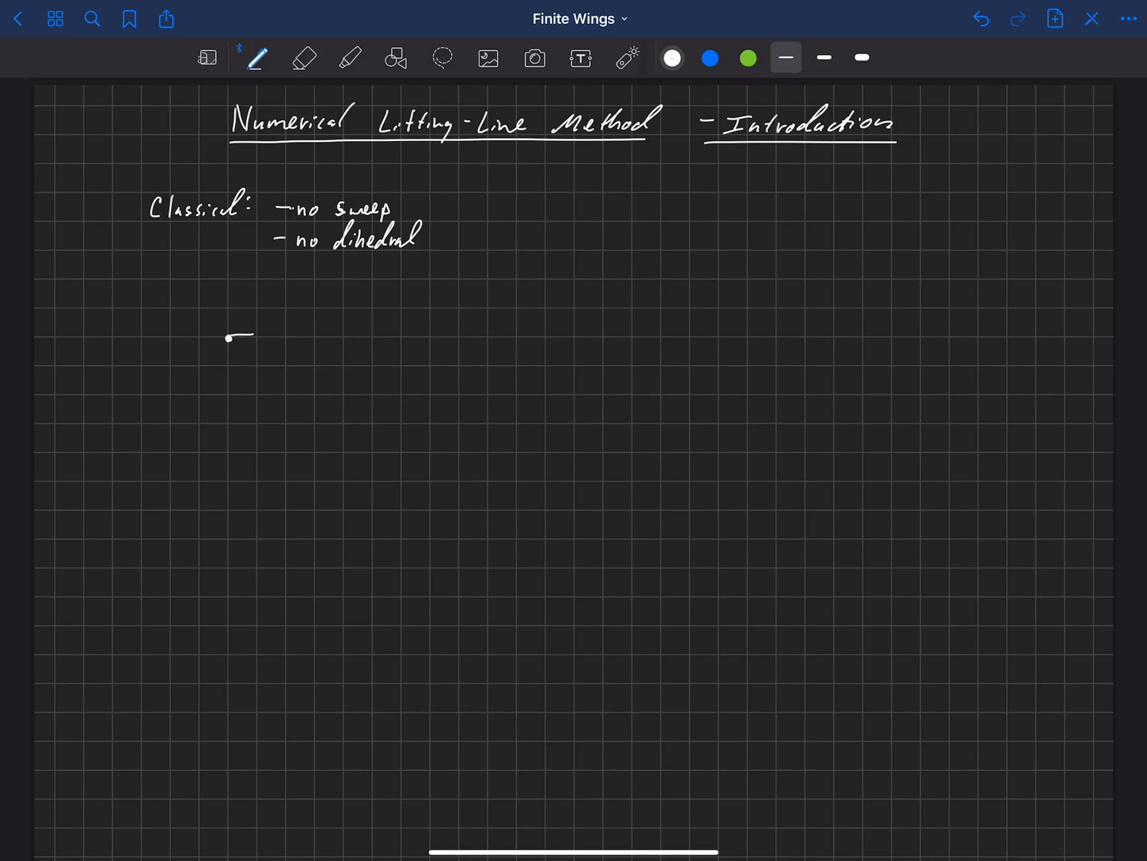
{"action": "left_click_drag", "start_coordinate": [231, 337], "coordinate": [271, 335]}
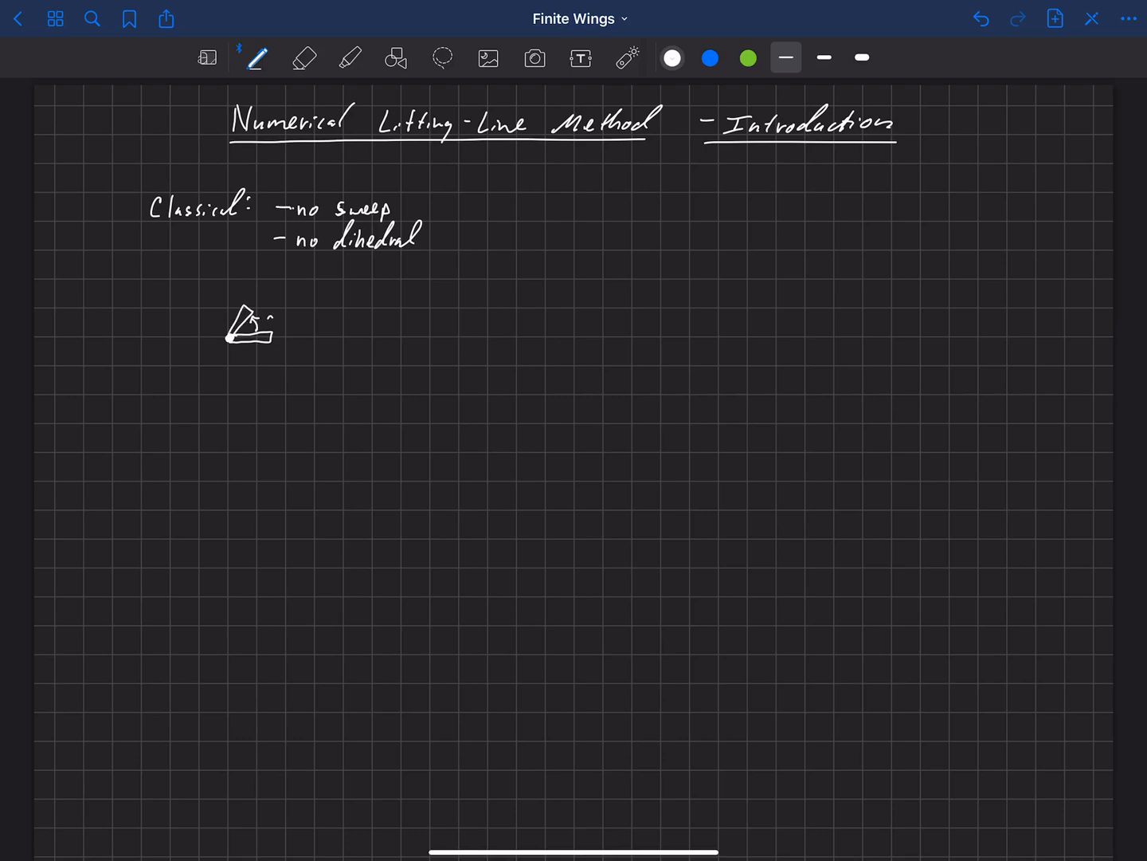
{"action": "type", "text": "dihedral angle"}
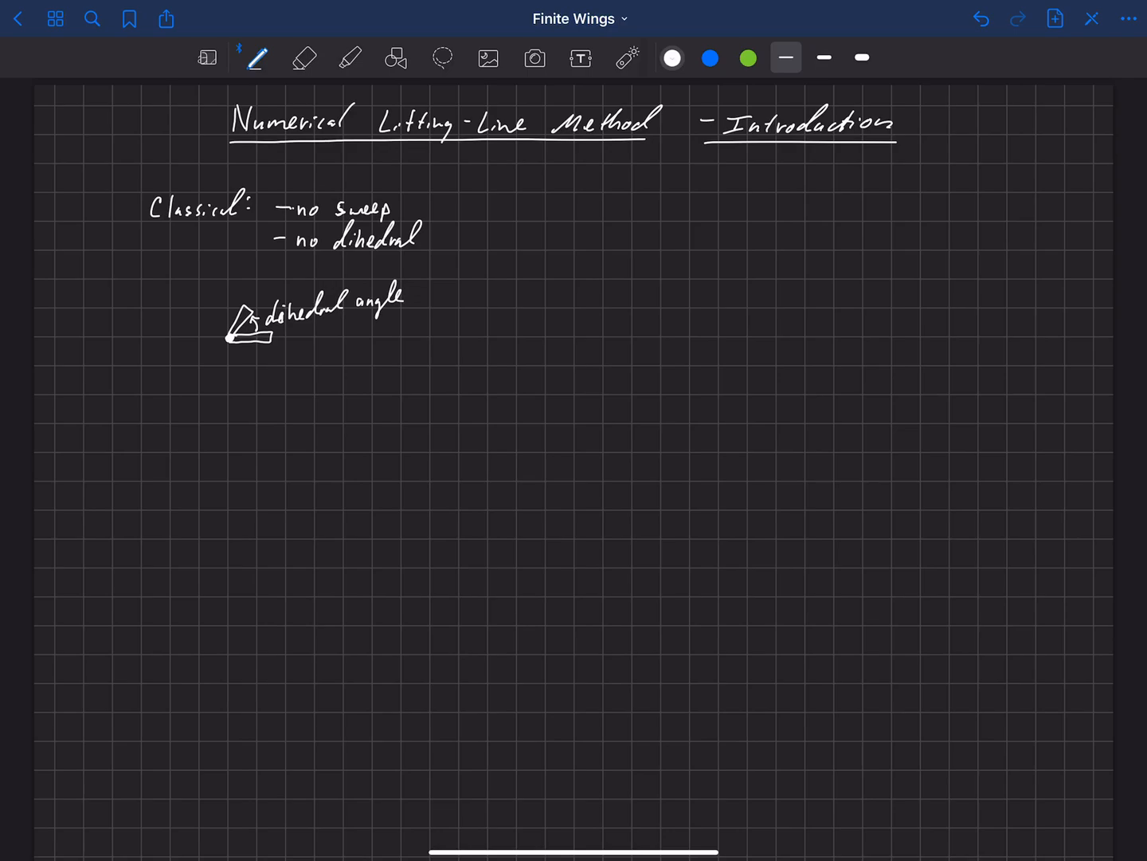
Draw a vertical reference line on a horizontal wing line, with an arrow labelling it 'vertical'
{"action": "left_click_drag", "start_coordinate": [229, 371], "coordinate": [229, 423]}
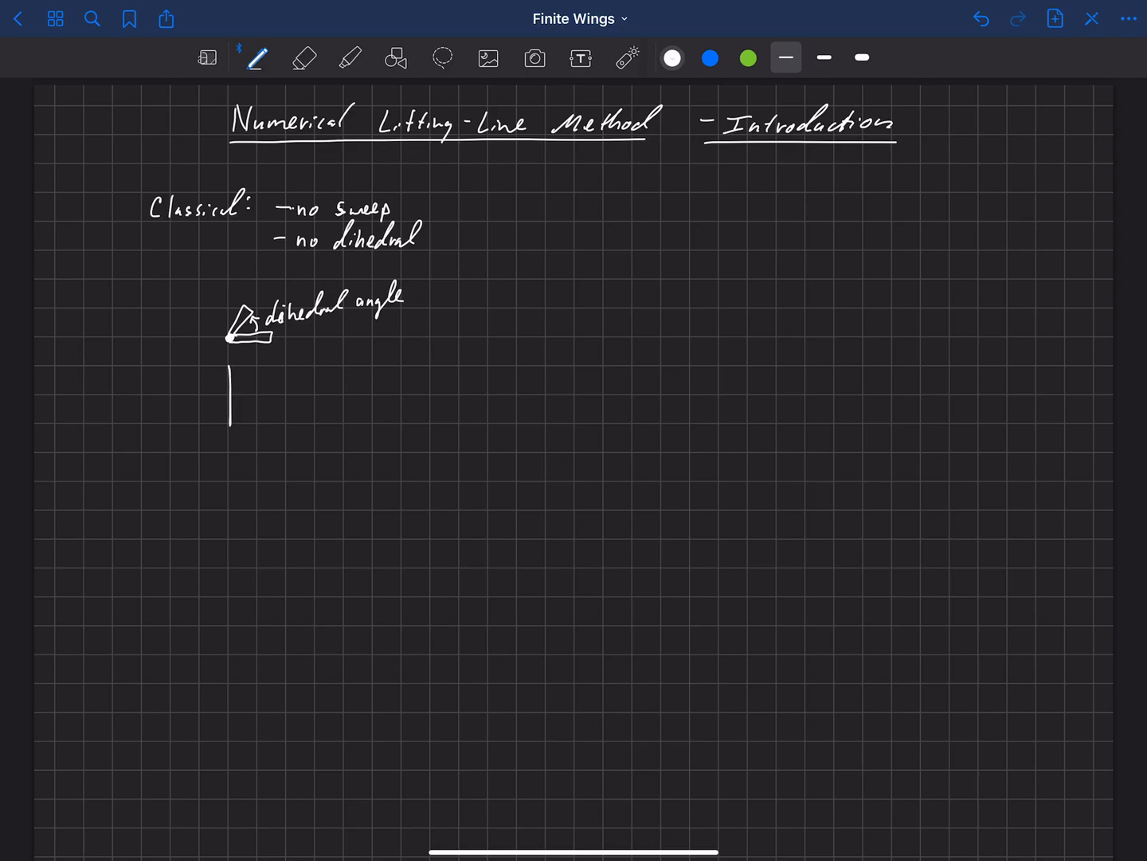
{"action": "left_click_drag", "start_coordinate": [167, 427], "coordinate": [294, 420]}
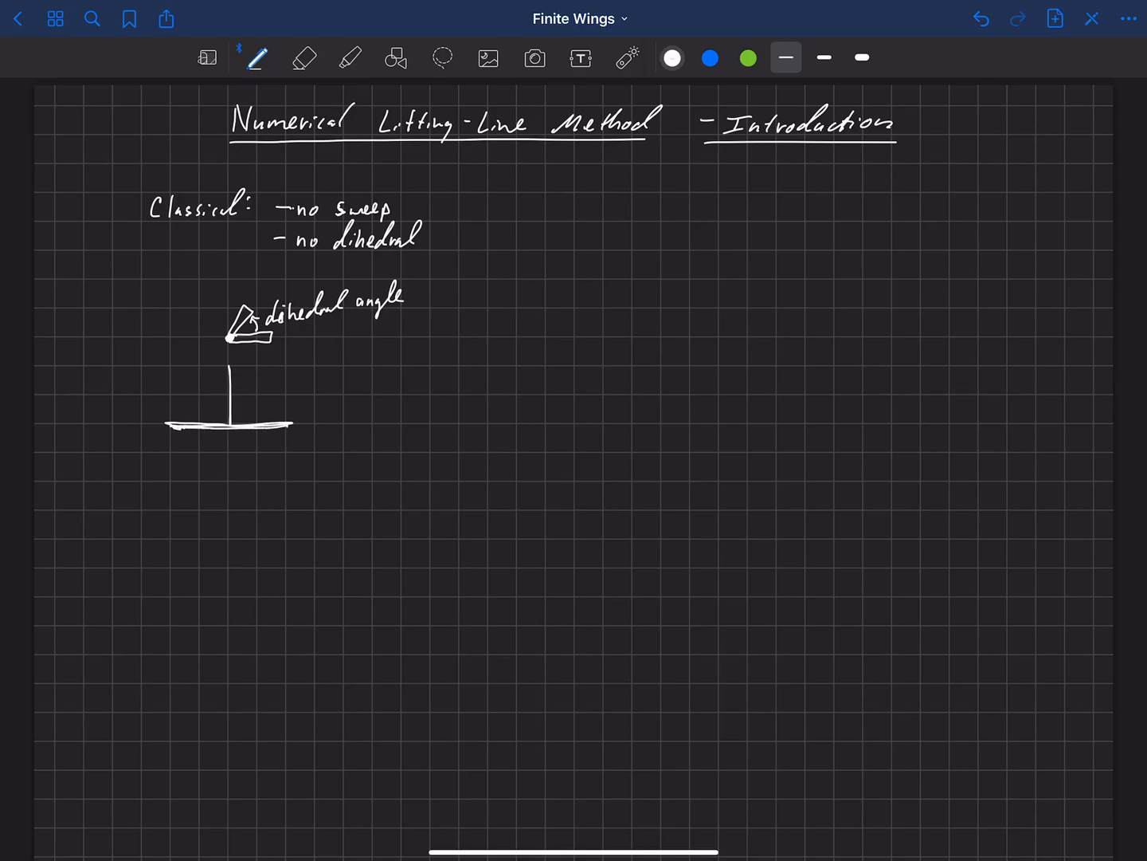
{"action": "left_click_drag", "start_coordinate": [274, 447], "coordinate": [285, 433]}
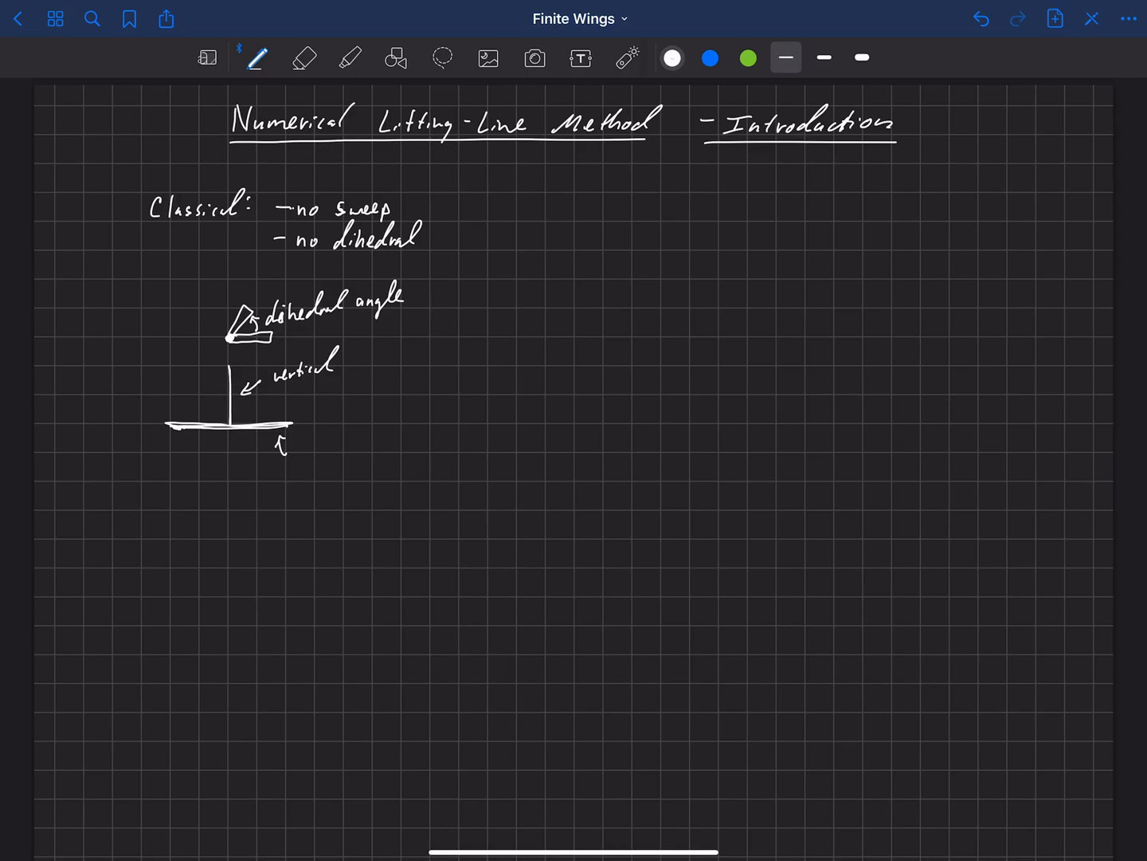
Draw two oppositely slanted wing lines to the right and begin the 'S.' label
{"action": "left_click_drag", "start_coordinate": [369, 364], "coordinate": [392, 412]}
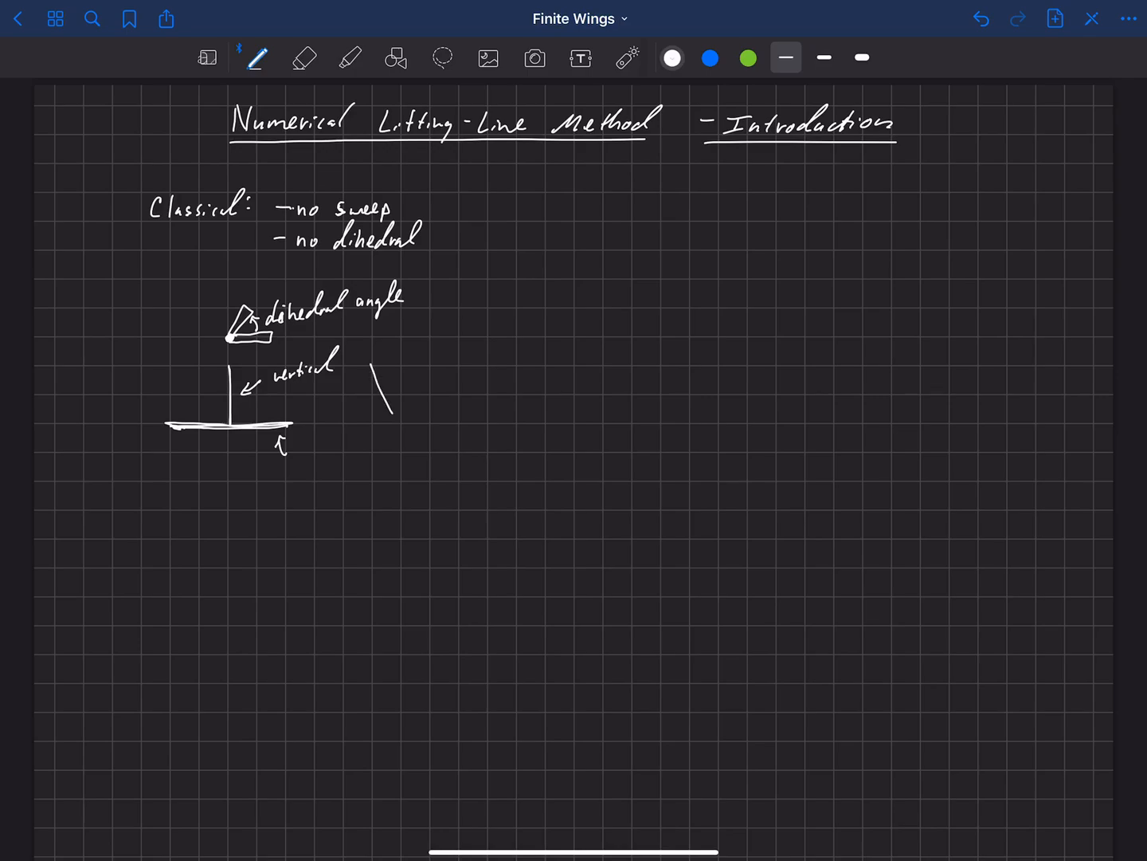
{"action": "left_click_drag", "start_coordinate": [463, 363], "coordinate": [430, 414]}
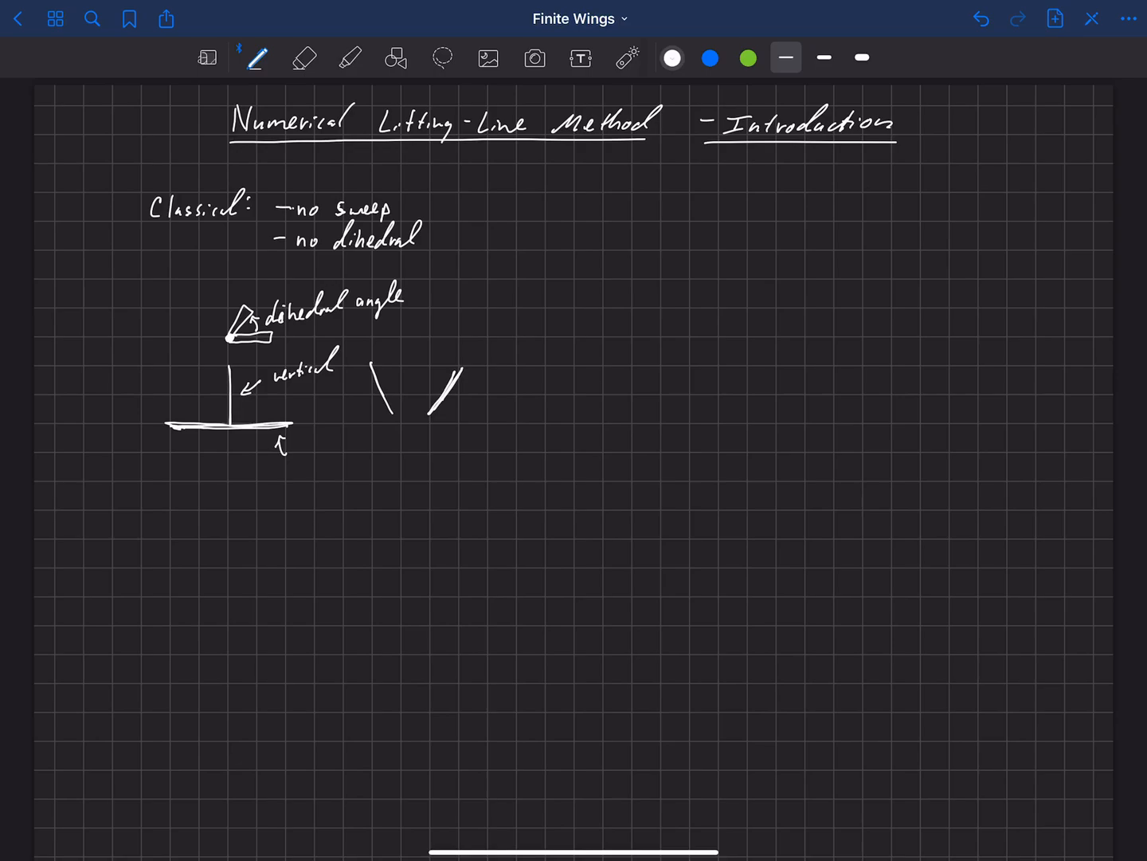
{"action": "type", "text": "S."}
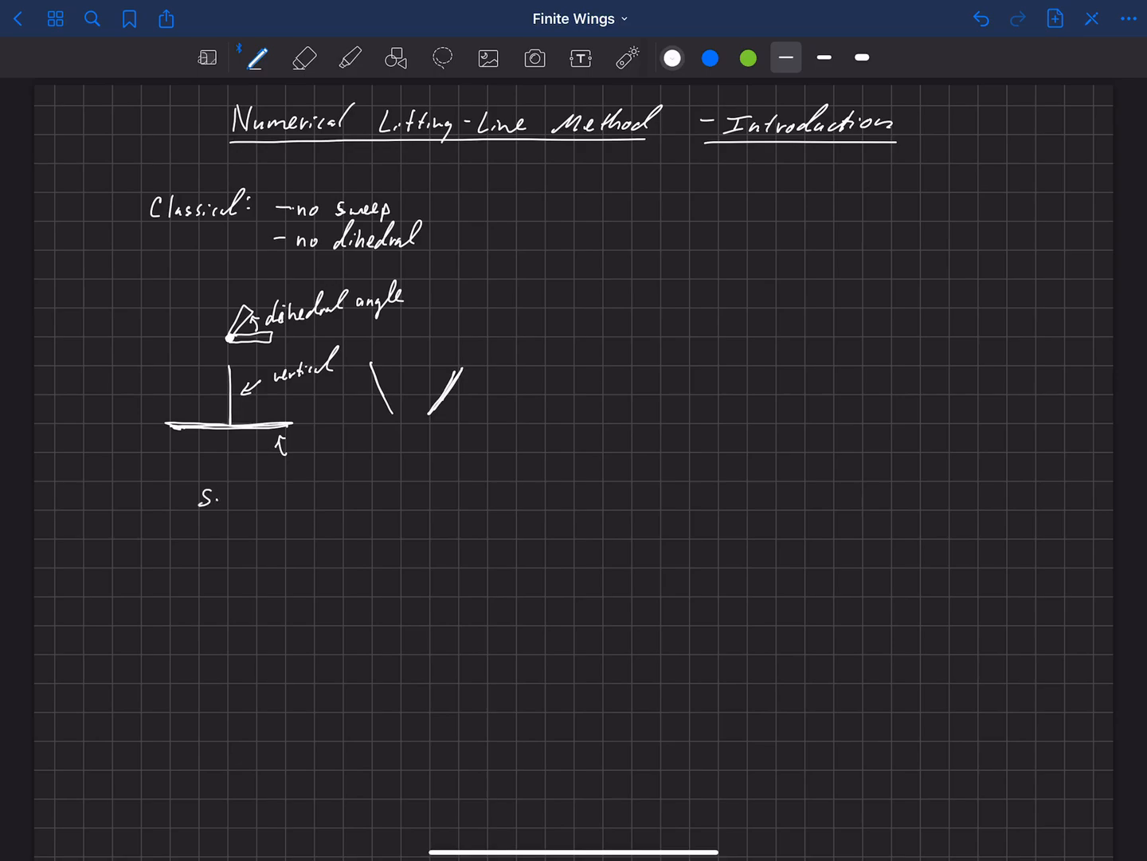
Write the 'Sweep' heading and draw the straight rectangular wing beneath it
{"action": "type", "text": "Sweep"}
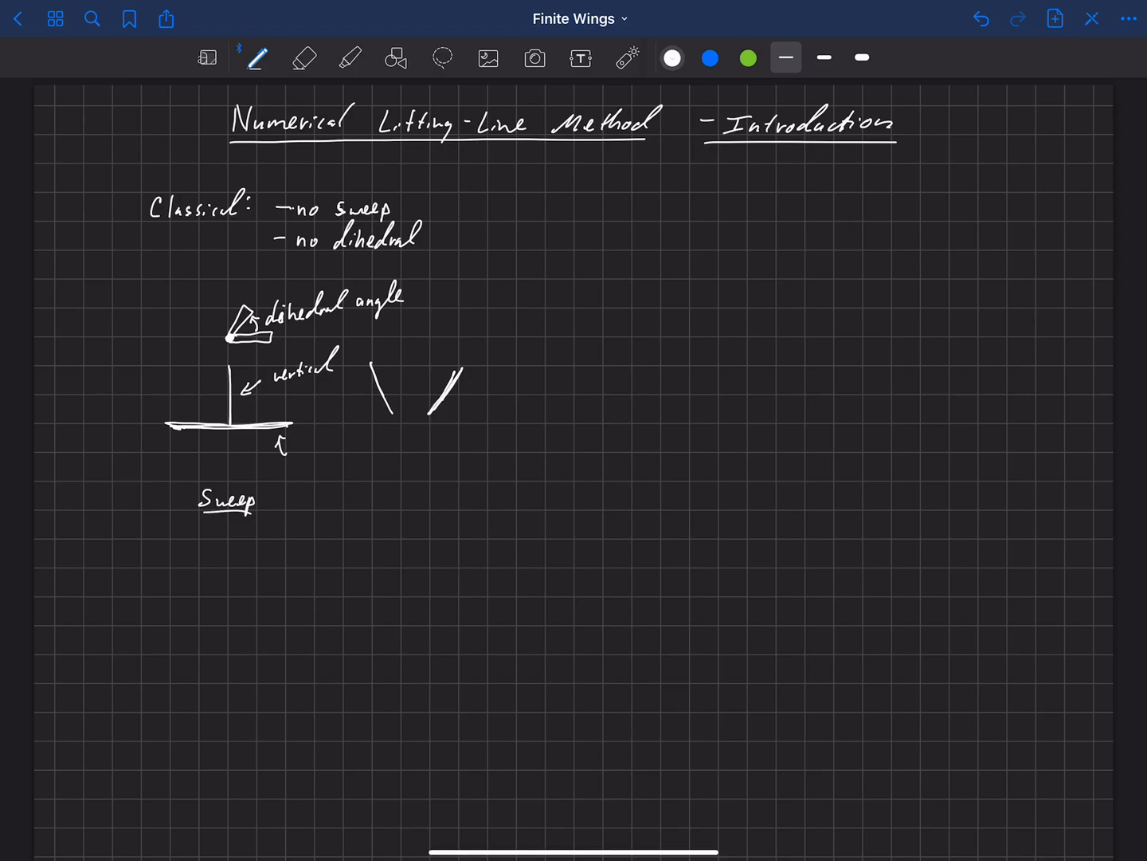
{"action": "left_click_drag", "start_coordinate": [201, 534], "coordinate": [201, 589]}
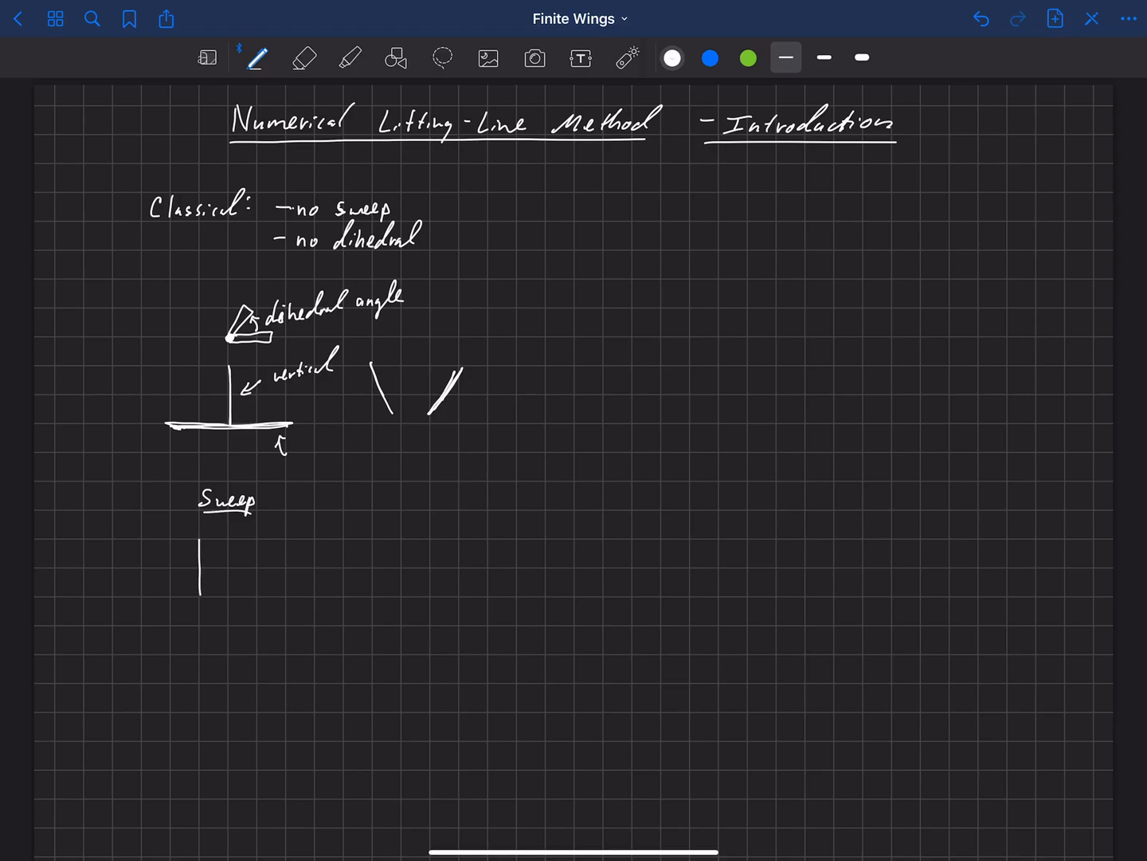
{"action": "left_click_drag", "start_coordinate": [201, 542], "coordinate": [364, 542]}
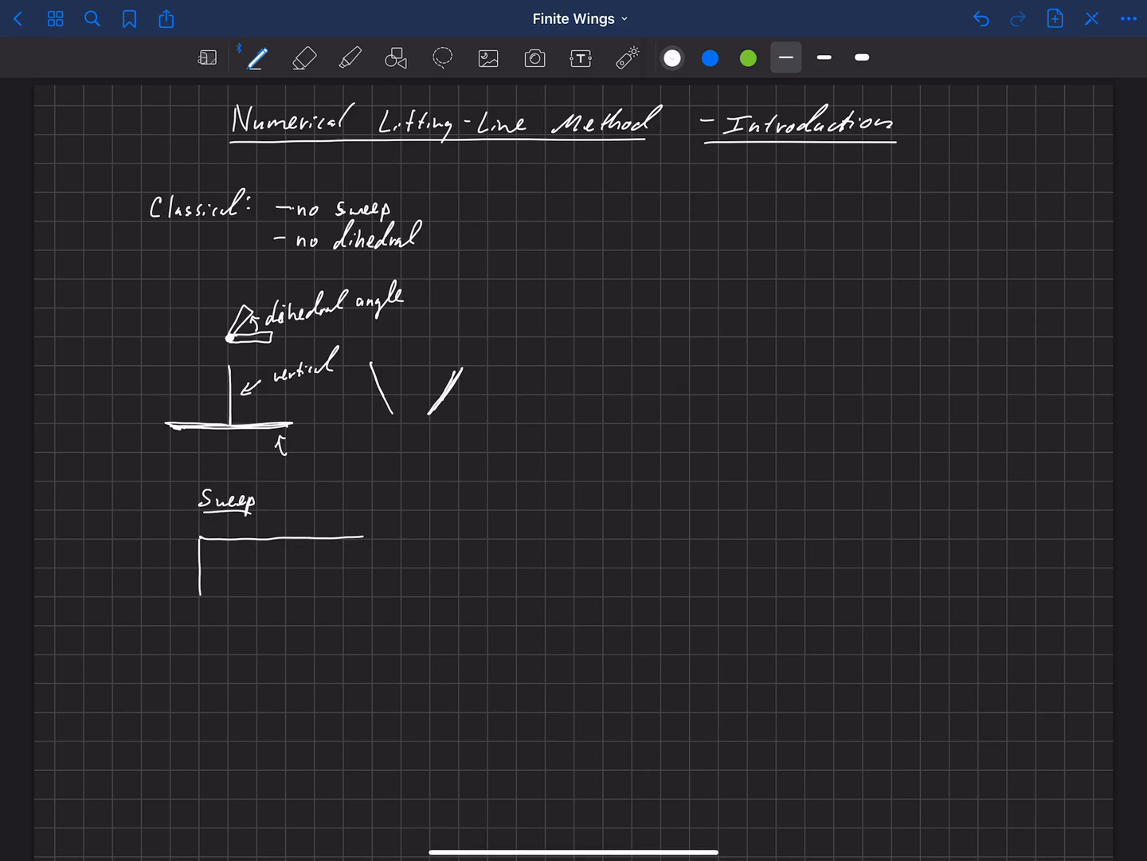
{"action": "left_click_drag", "start_coordinate": [204, 542], "coordinate": [370, 586]}
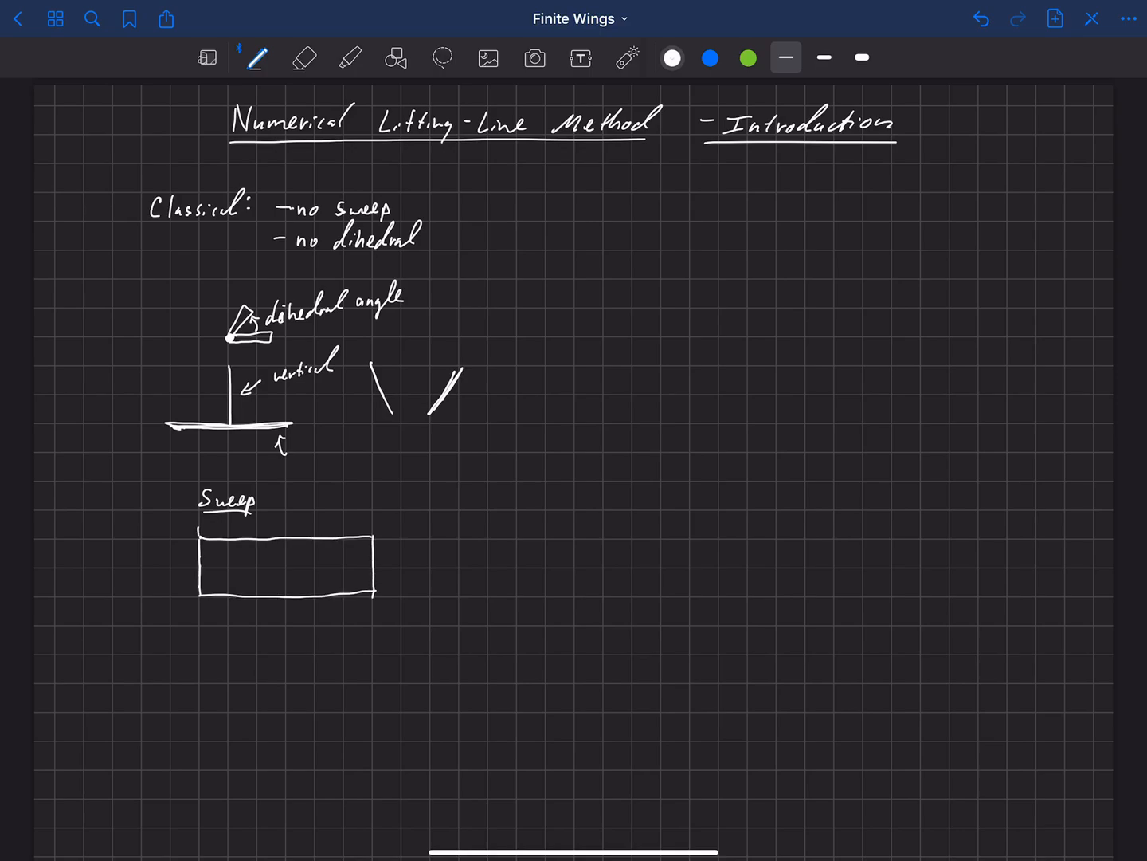
Draw a dashed reference line and the swept wing's diagonal leading edge, tip and trailing edge
{"action": "left_click_drag", "start_coordinate": [197, 606], "coordinate": [197, 685]}
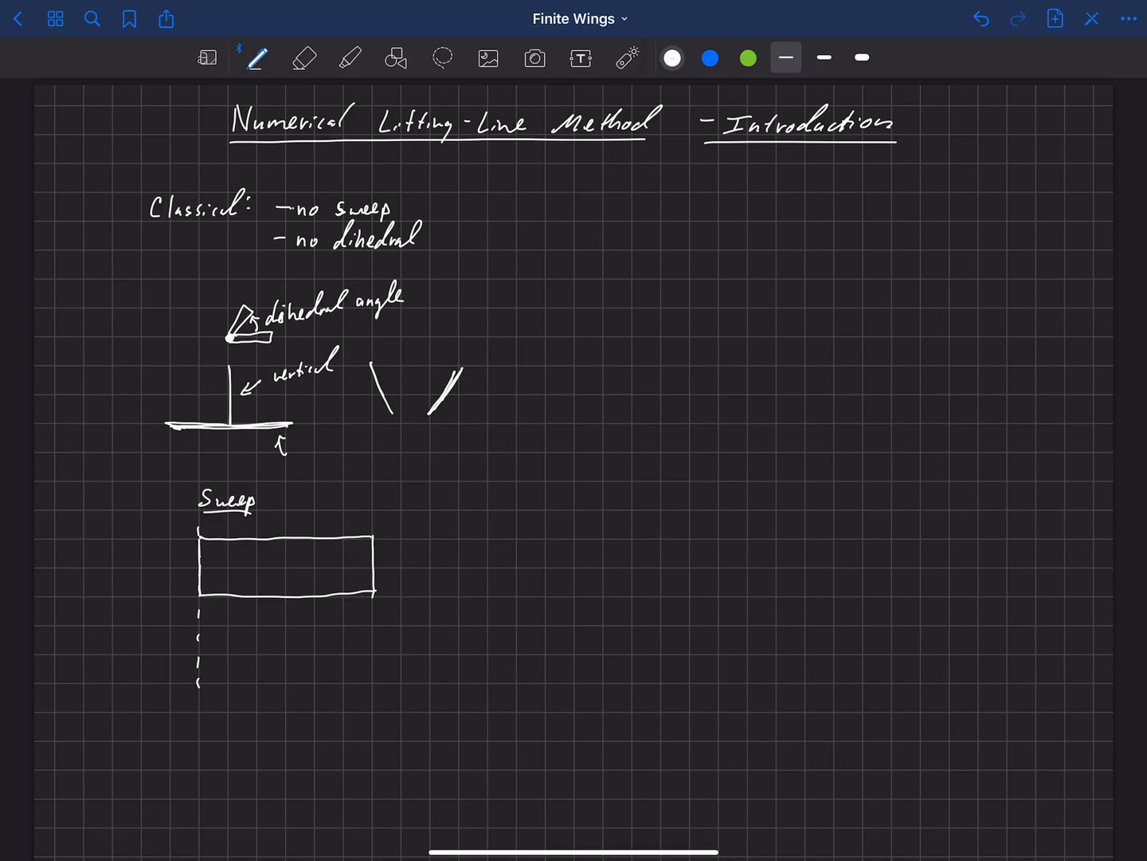
{"action": "left_click_drag", "start_coordinate": [200, 538], "coordinate": [373, 692]}
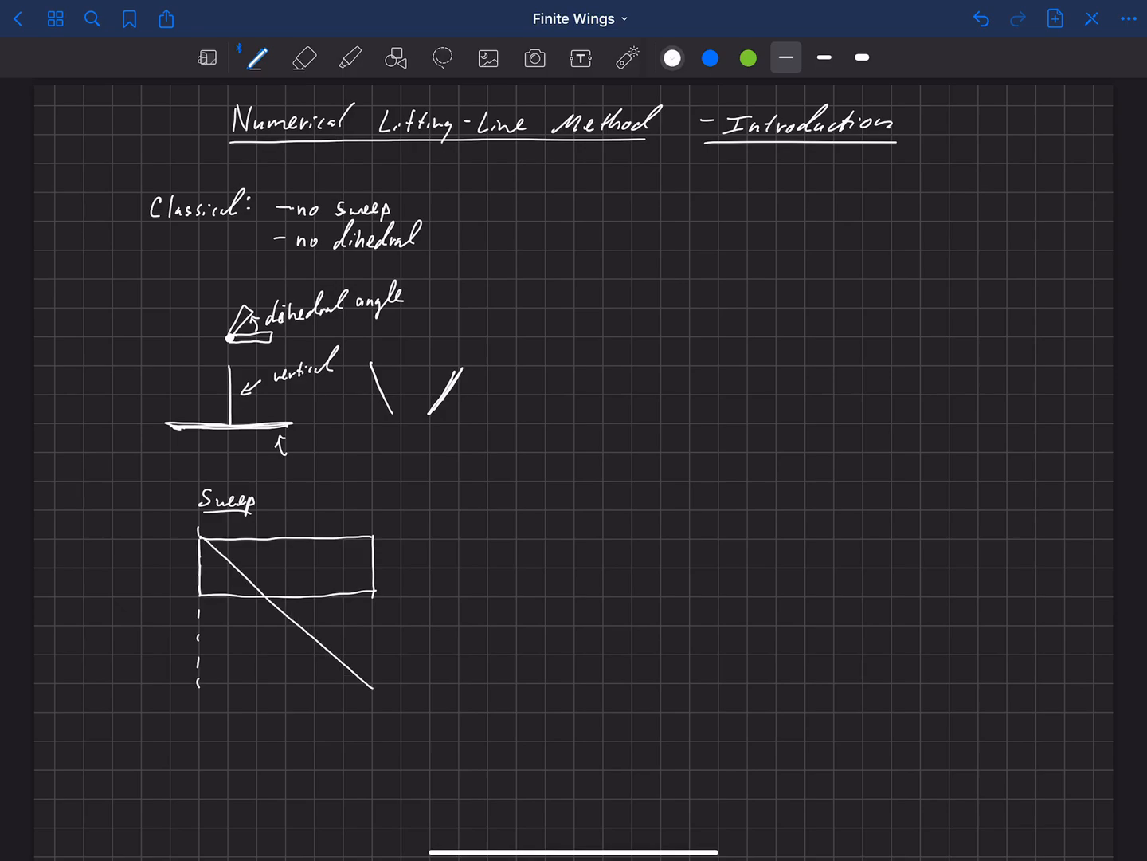
{"action": "left_click_drag", "start_coordinate": [370, 687], "coordinate": [370, 727]}
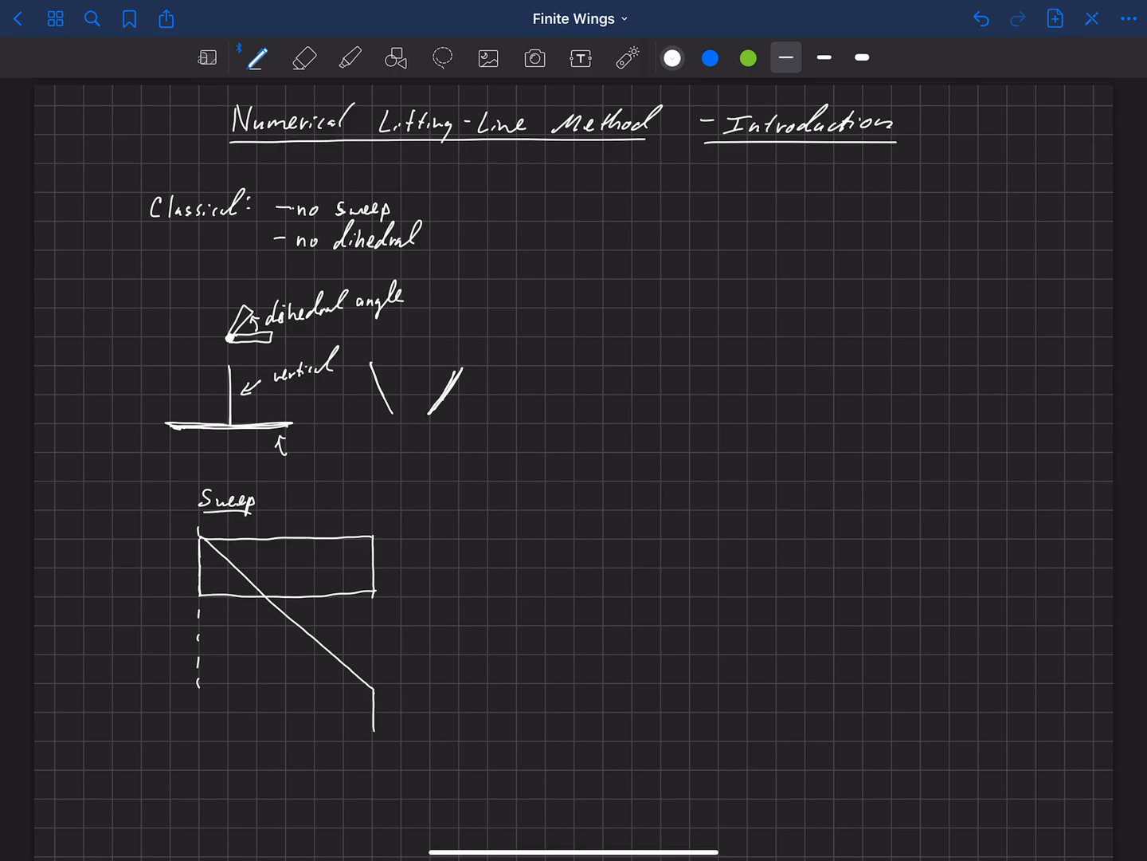
{"action": "left_click_drag", "start_coordinate": [205, 605], "coordinate": [247, 634]}
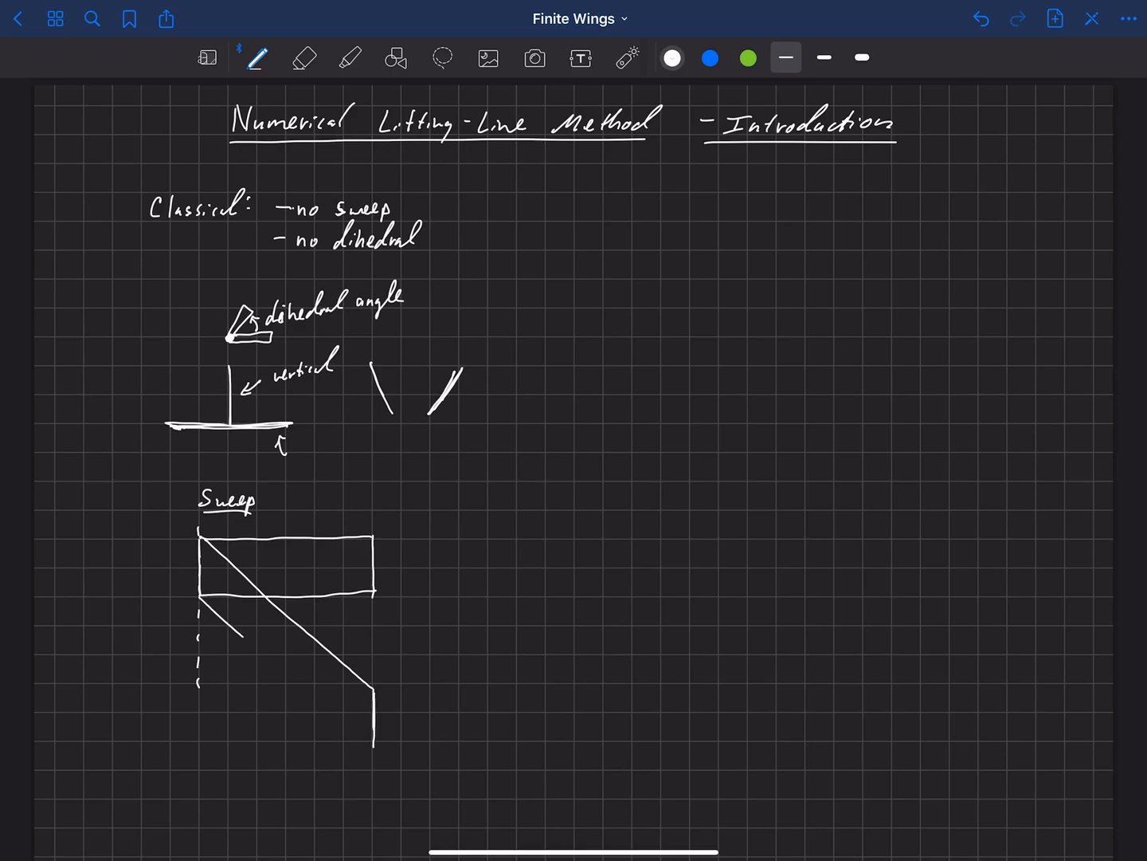
{"action": "left_click_drag", "start_coordinate": [231, 635], "coordinate": [370, 746]}
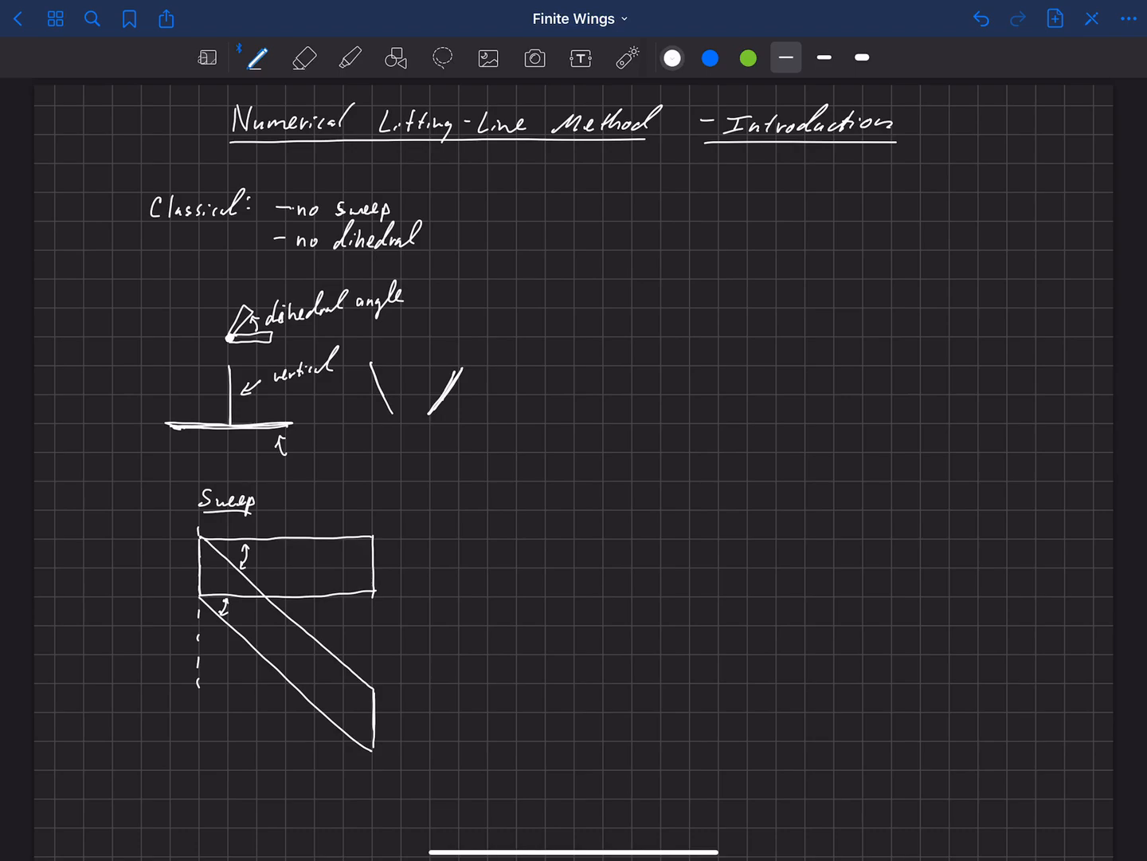
In blue ink, draw dash-dot reference lines along the straight and swept wings
{"action": "left_click", "coordinate": [707, 57]}
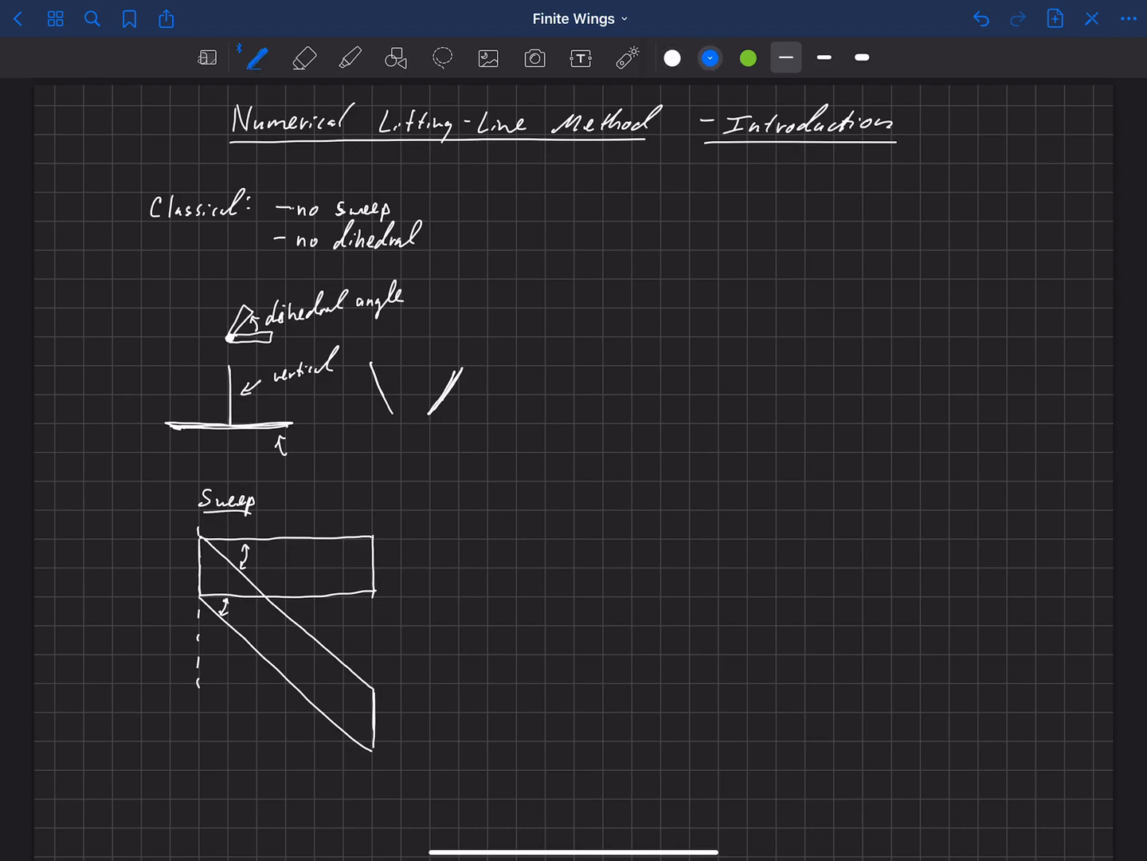
{"action": "left_click_drag", "start_coordinate": [204, 558], "coordinate": [310, 558]}
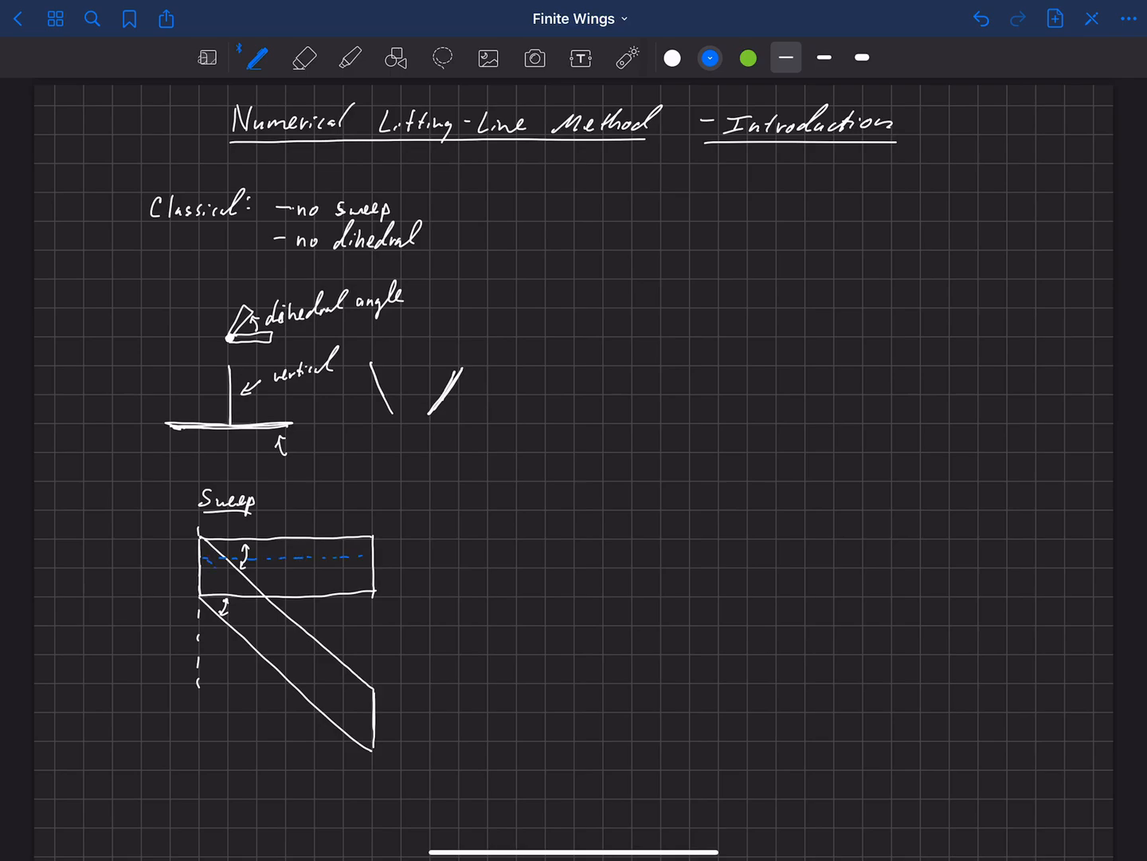
{"action": "left_click_drag", "start_coordinate": [215, 571], "coordinate": [271, 618]}
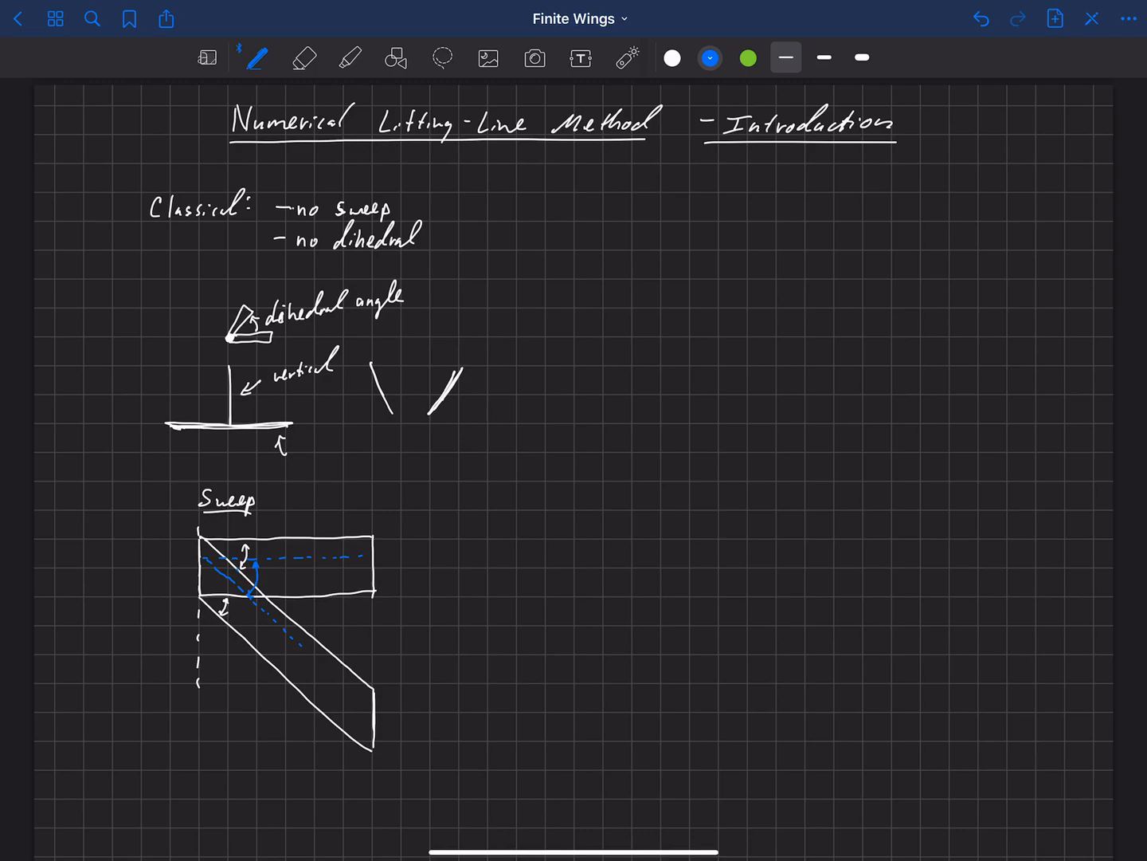
In green ink, draw a downward arrow and dash-dot lines with arrows across the swept wing
{"action": "left_click", "coordinate": [748, 57]}
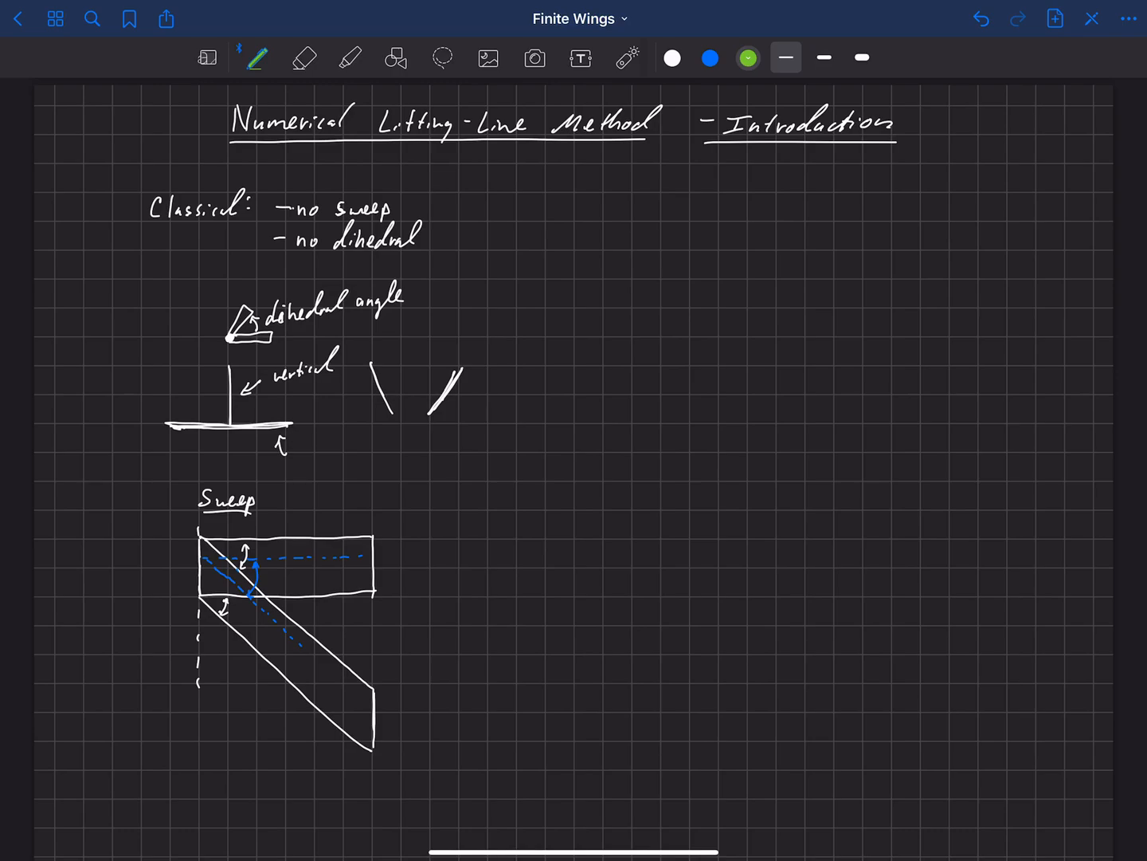
{"action": "left_click_drag", "start_coordinate": [373, 602], "coordinate": [373, 672]}
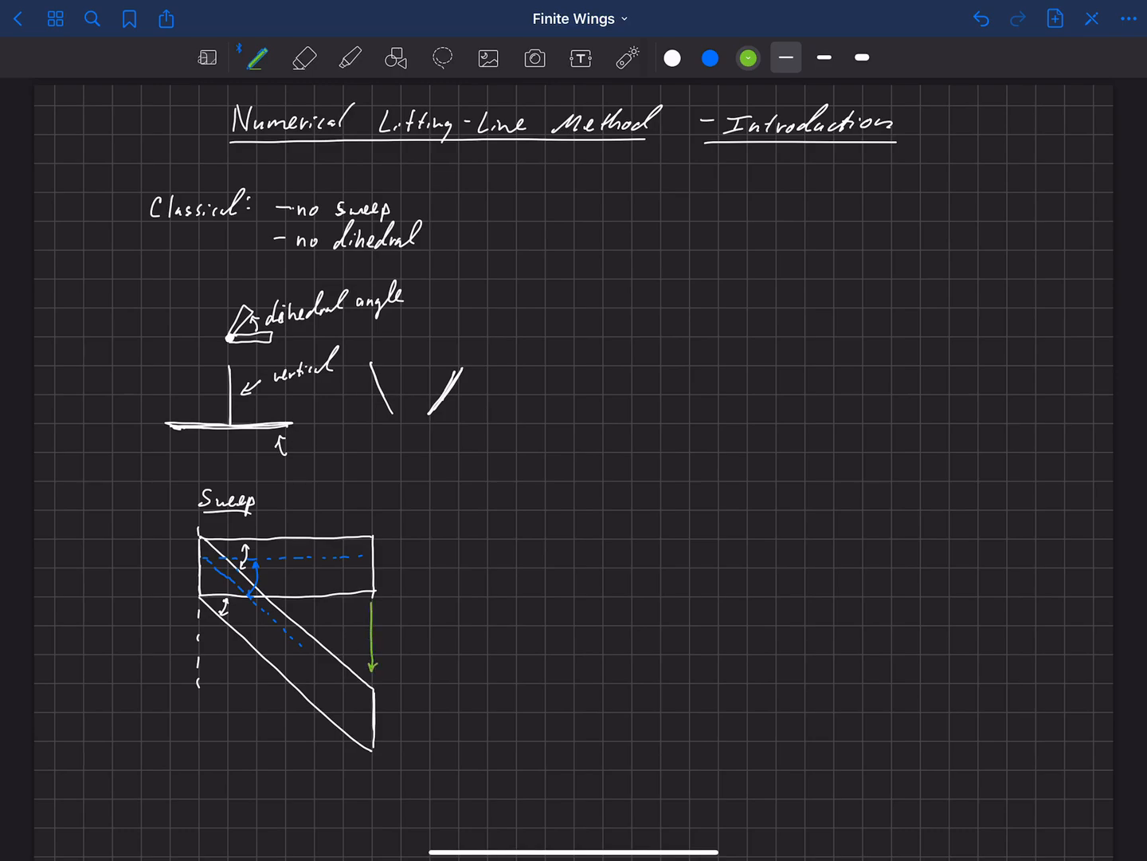
{"action": "left_click_drag", "start_coordinate": [342, 545], "coordinate": [343, 622]}
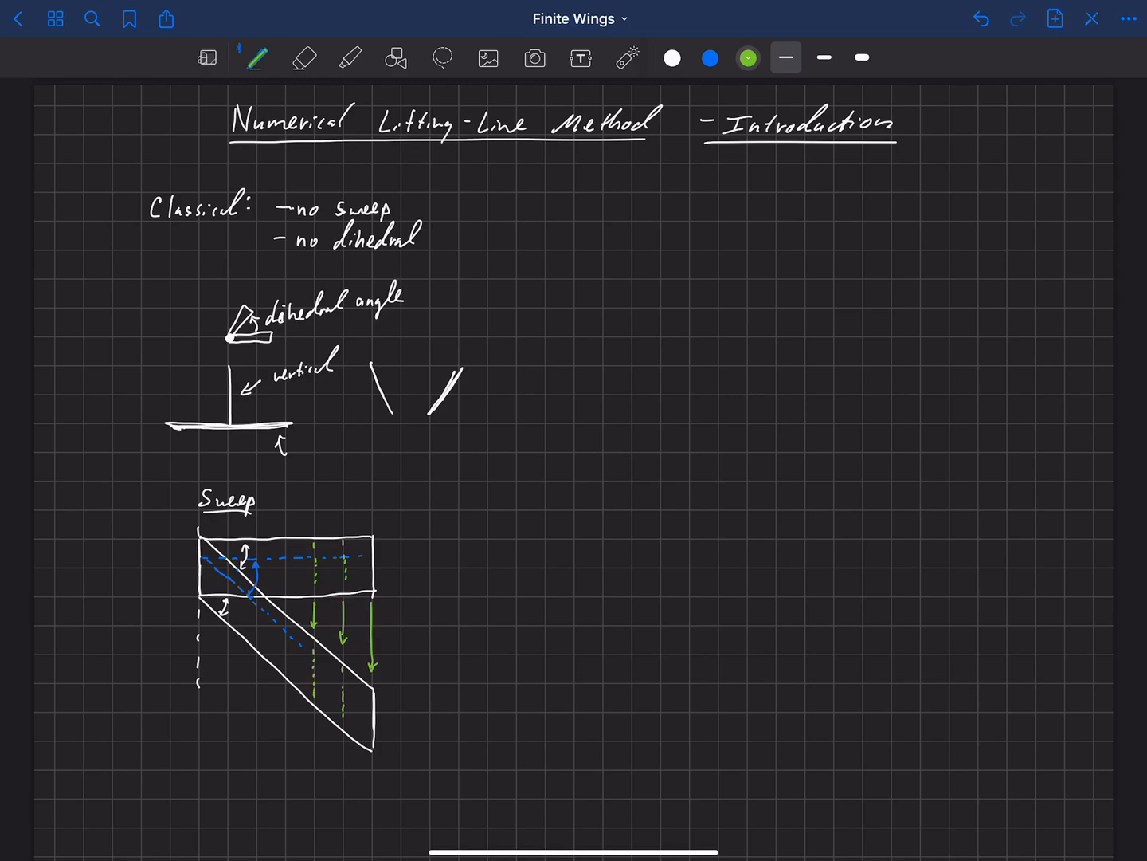
Add a green sideways arrow below the swept wing and begin a stepped sketch beside it
{"action": "left_click_drag", "start_coordinate": [205, 730], "coordinate": [258, 729]}
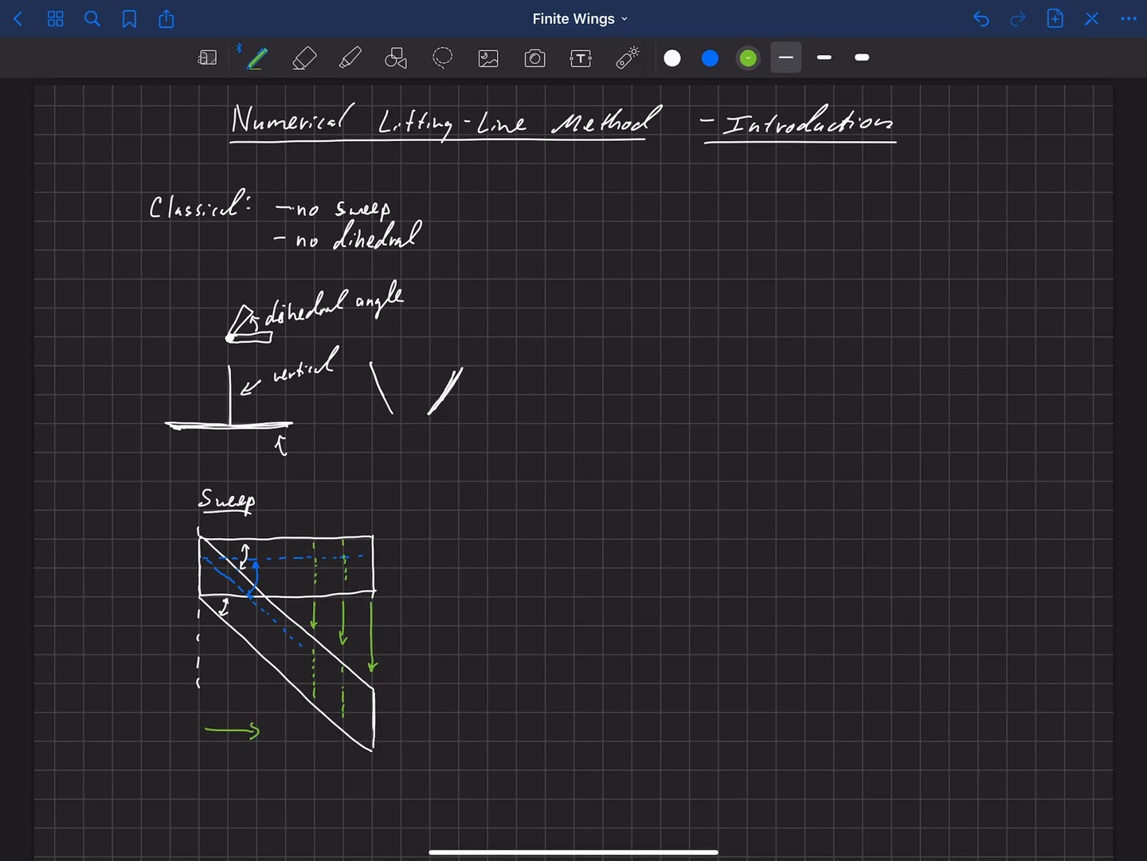
{"action": "left_click_drag", "start_coordinate": [475, 538], "coordinate": [526, 536]}
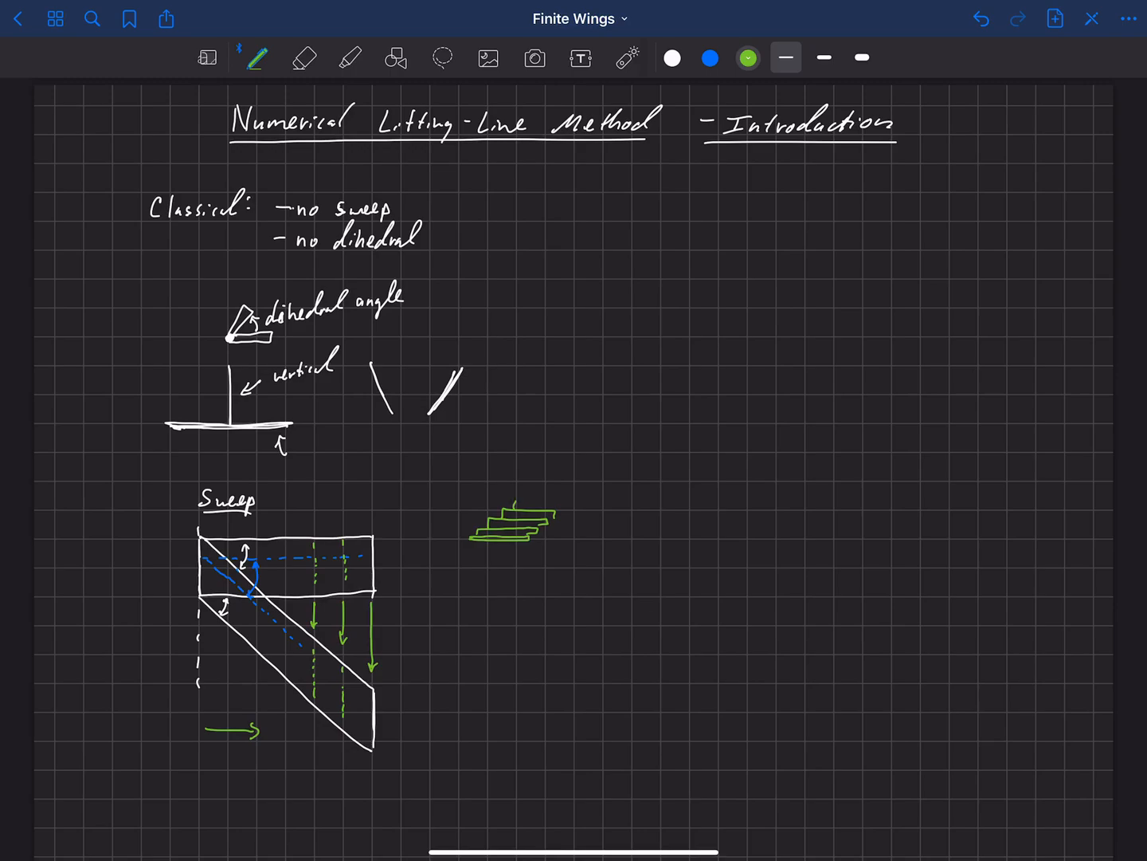
Add another green layer to the stepped sketch and underline 'Classical:' in white
{"action": "left_click_drag", "start_coordinate": [518, 518], "coordinate": [566, 502]}
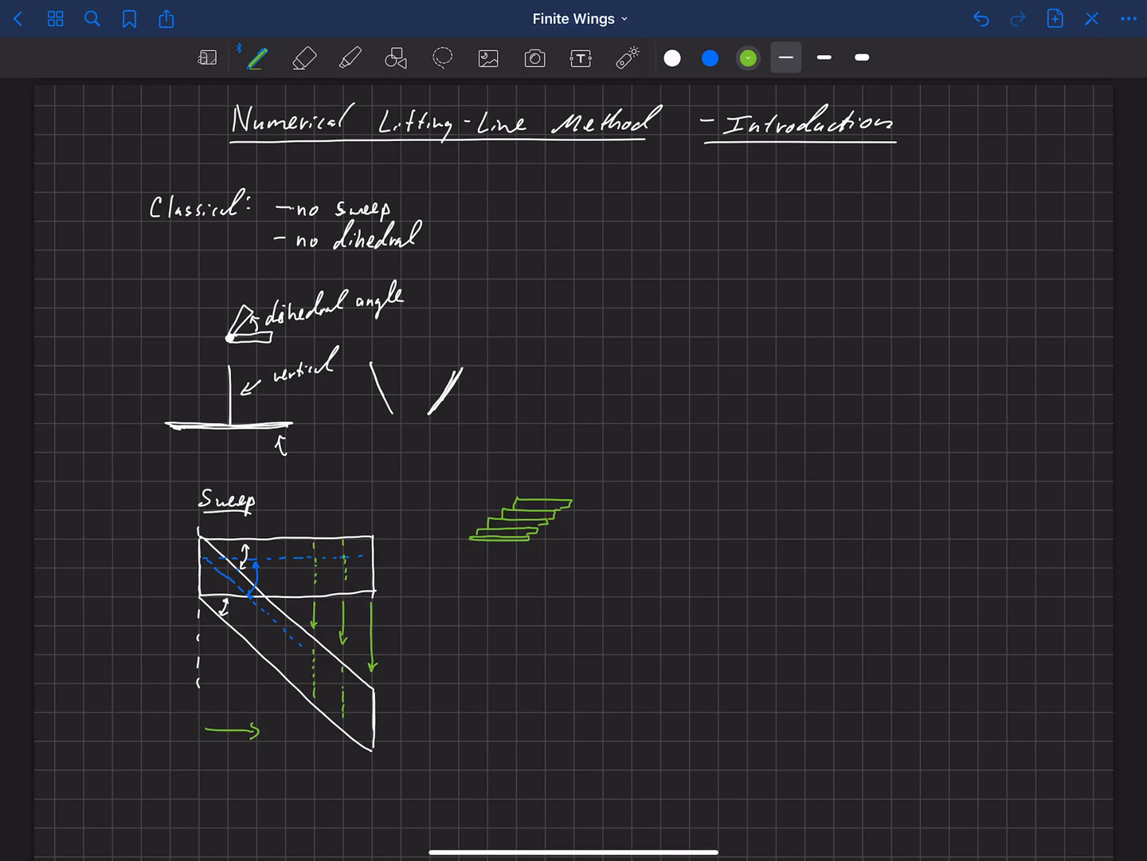
{"action": "left_click_drag", "start_coordinate": [151, 226], "coordinate": [239, 226]}
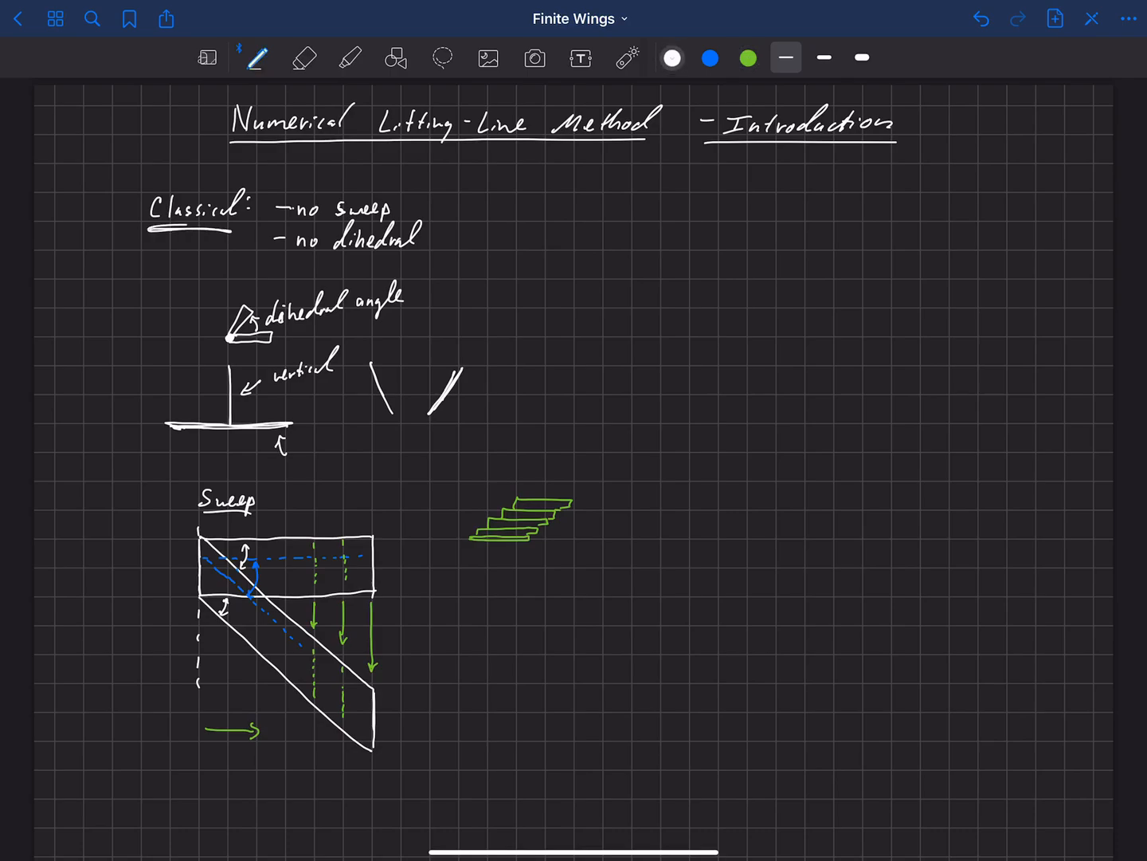